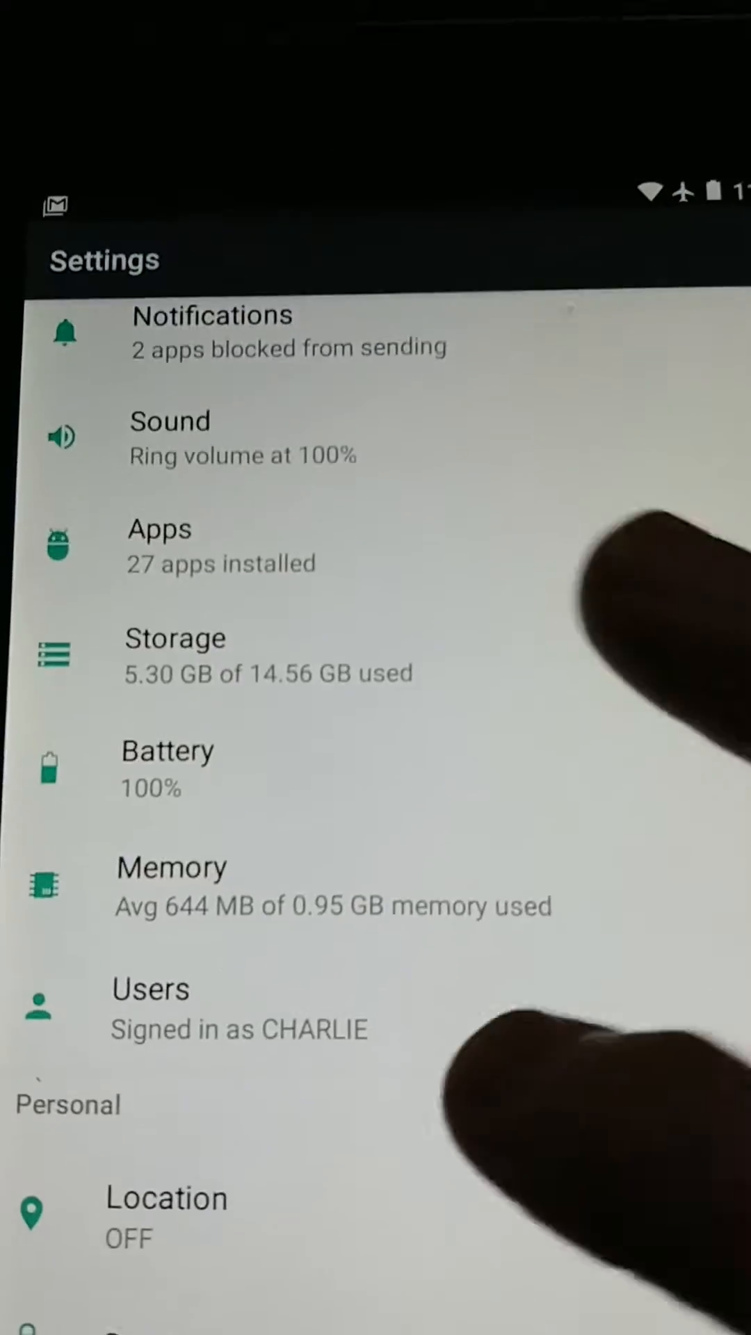
Run Magisk Manager's SafetyNet check and respond to the SafetyNet extension download prompt.
scroll("down", 3)
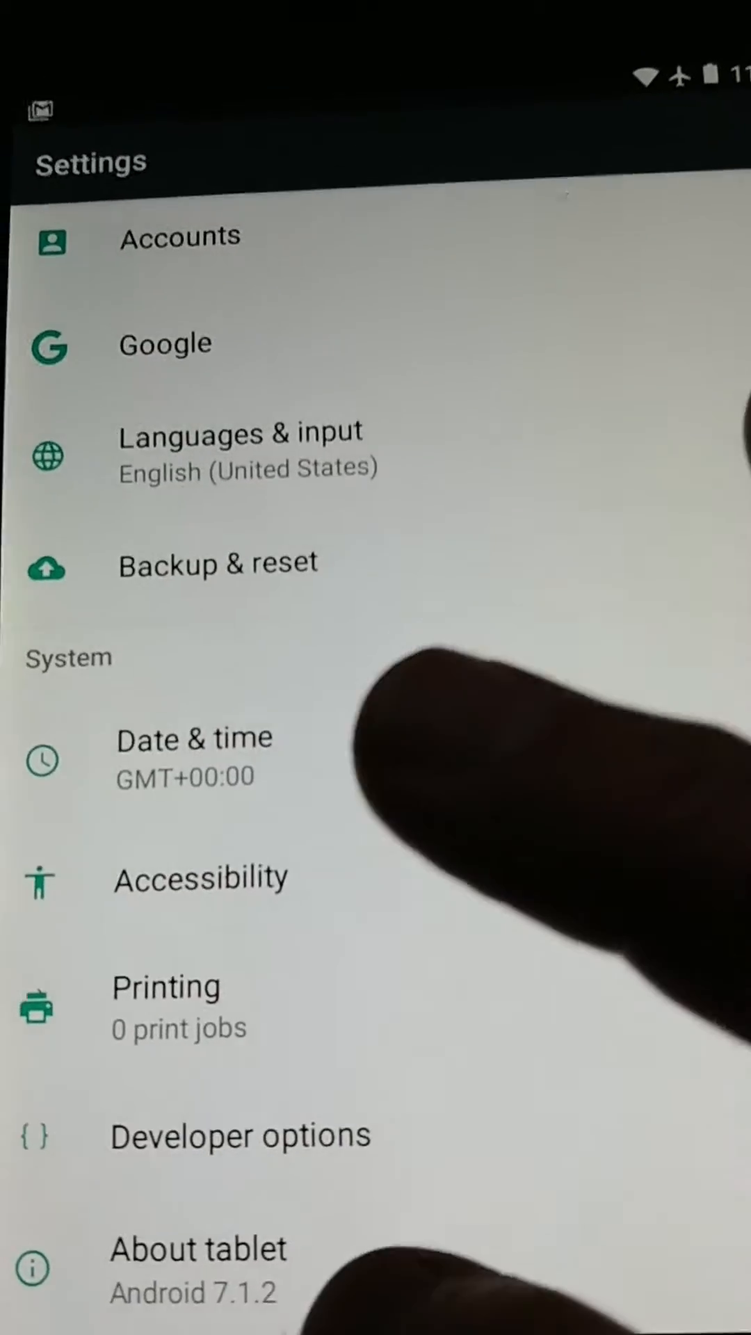
left_click(197, 1248)
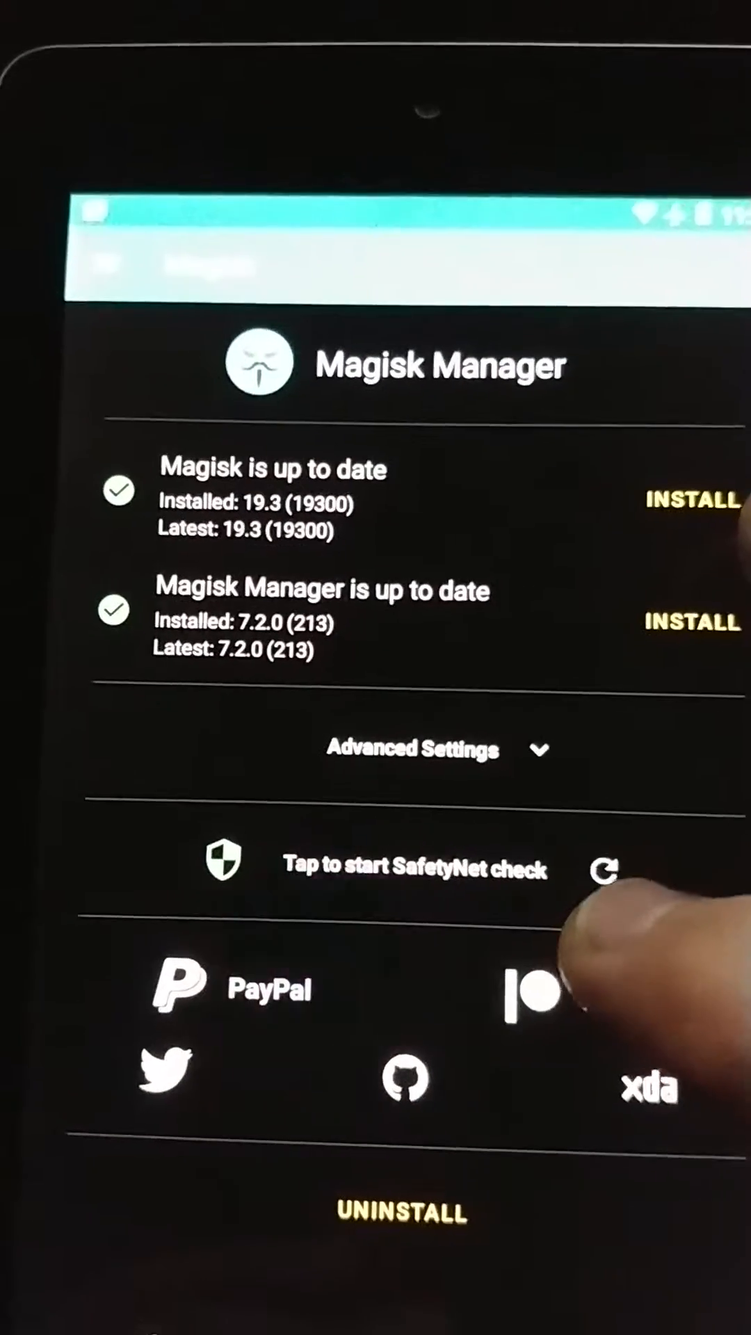
left_click(414, 867)
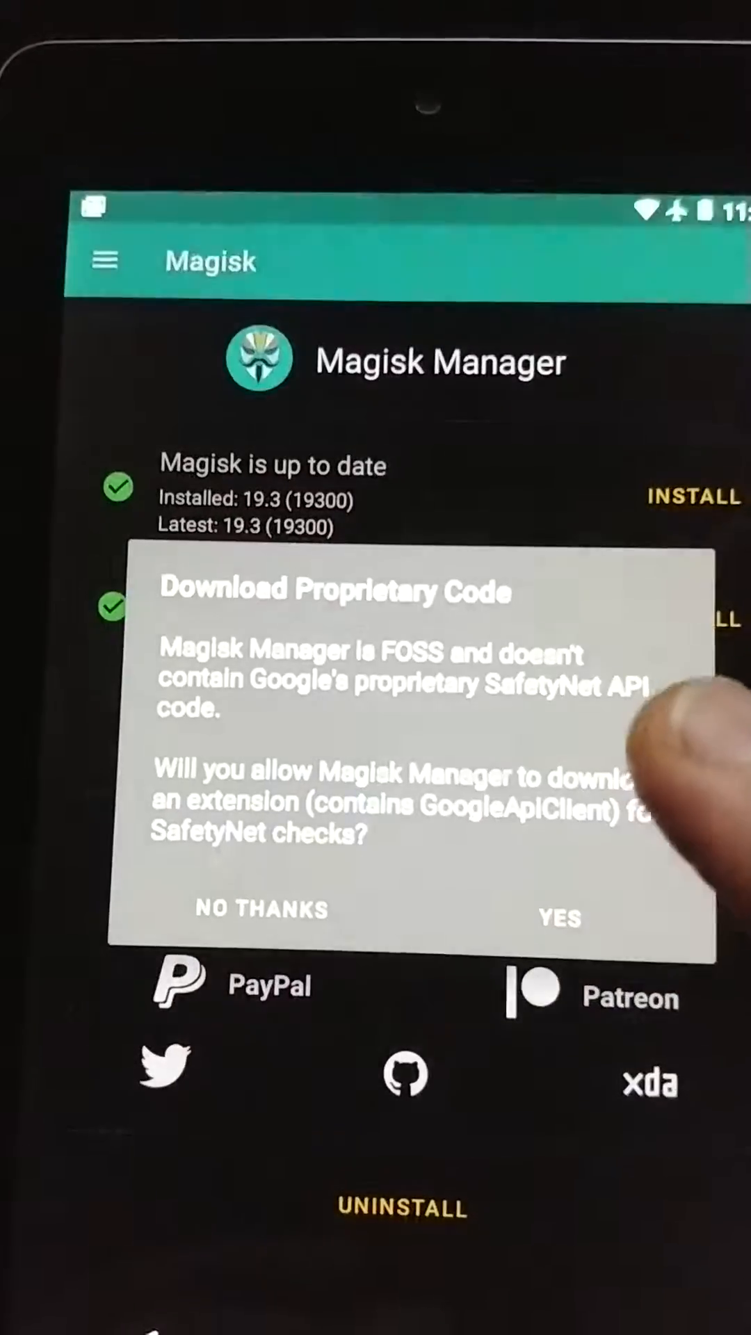
left_click(558, 920)
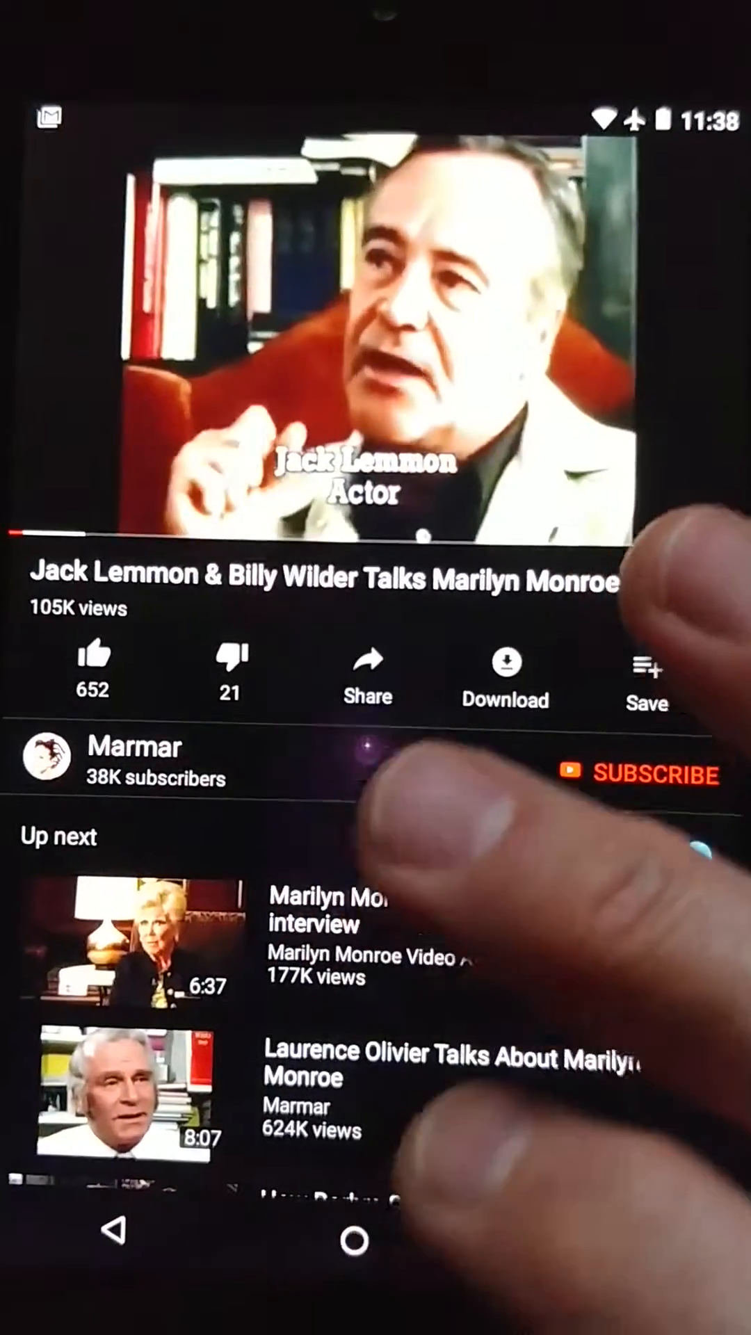
Play the 'Jack Lemmon & Billy Wilder Talks Marilyn Monroe' video in YouTube.
left_click(351, 1240)
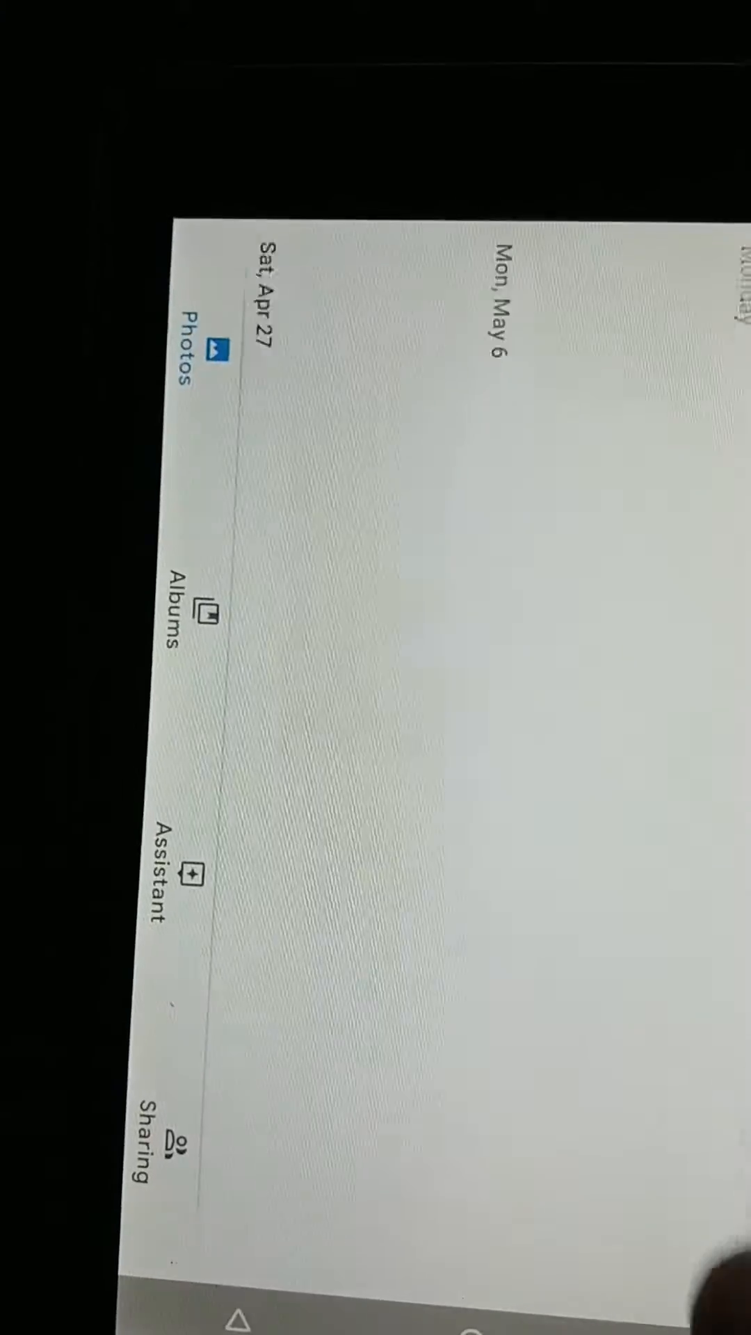
Scroll down the Google Photos timeline past the May 6 and Apr 27 entries.
scroll("down", 3)
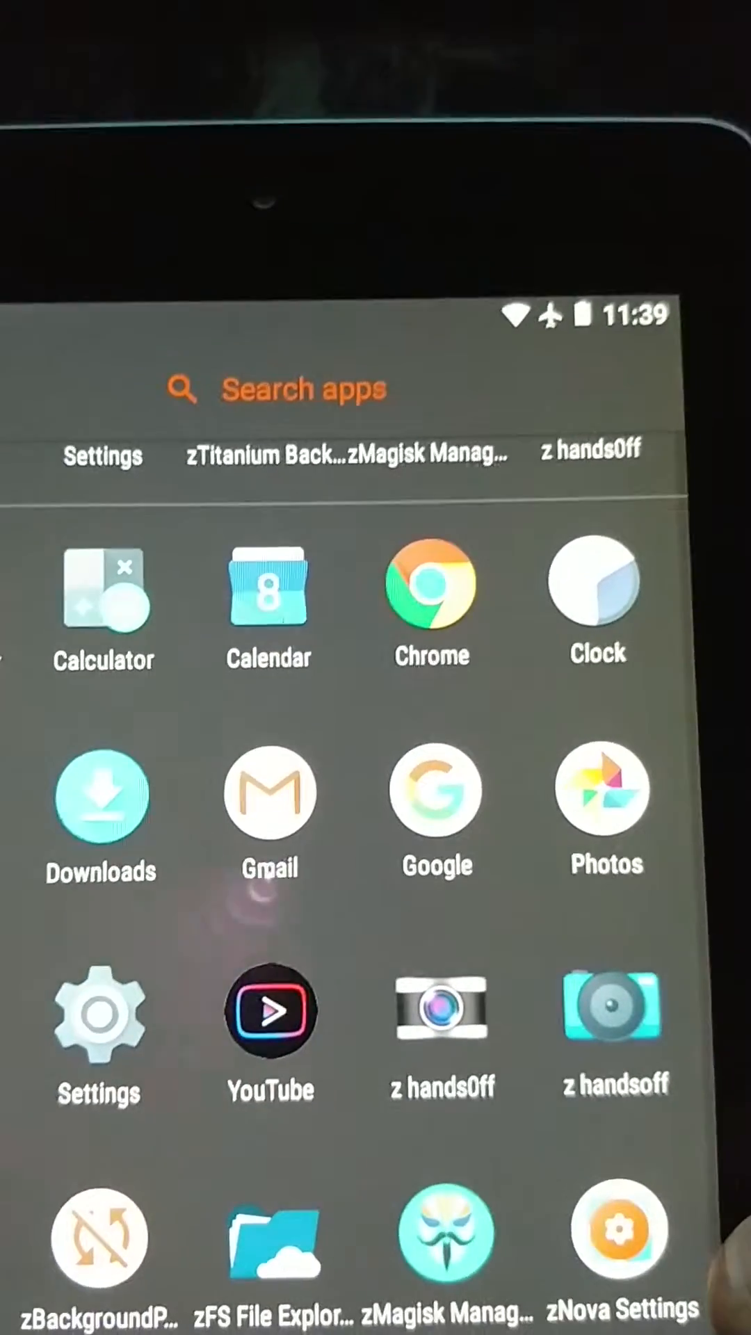
Browse the Nova app drawer, return to the home screen, and reopen the drawer.
scroll("left", 3)
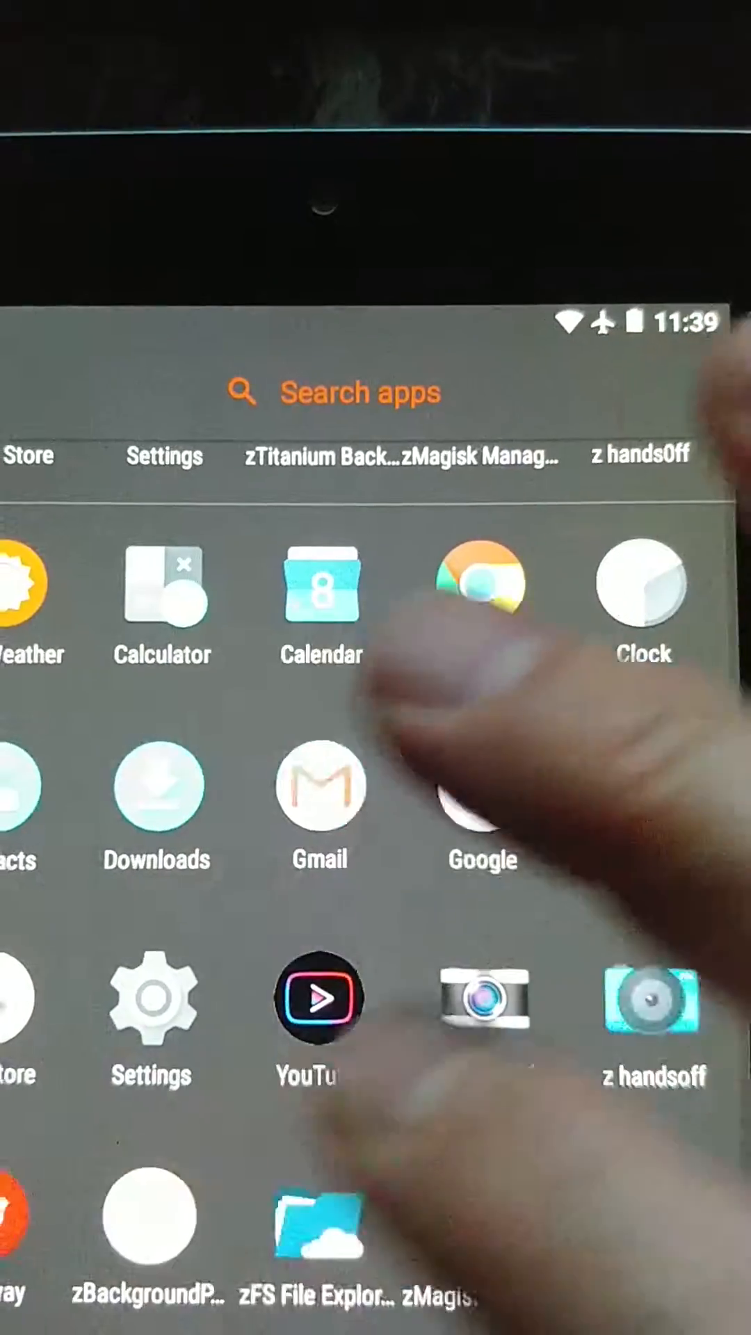
left_click(147, 1217)
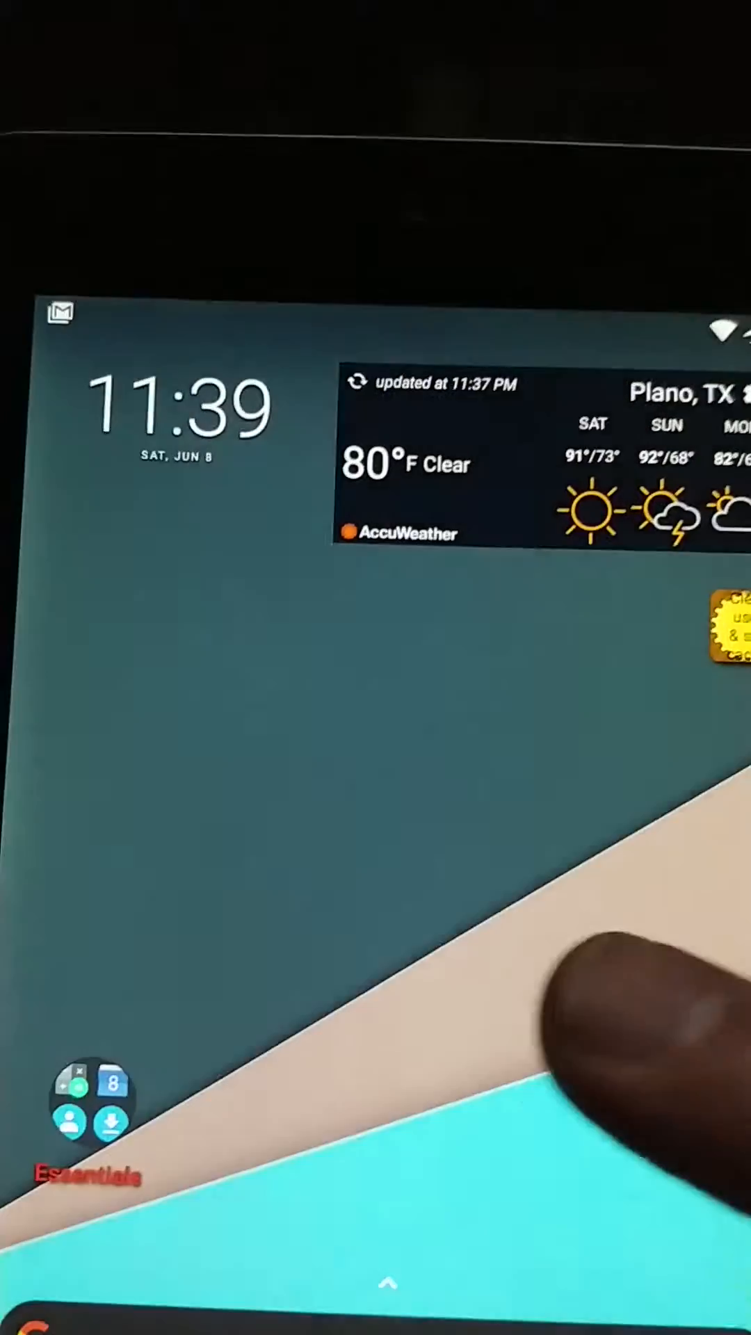
scroll("up", 3)
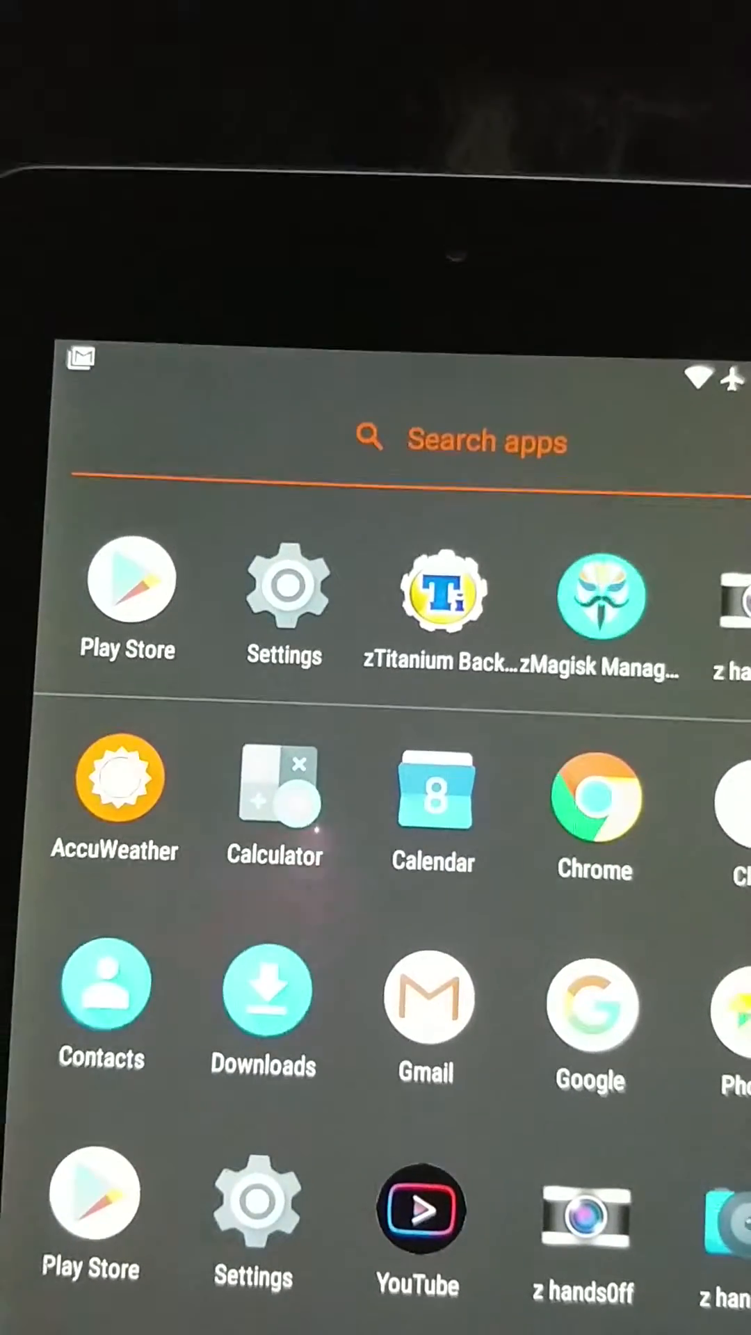
scroll("down", 3)
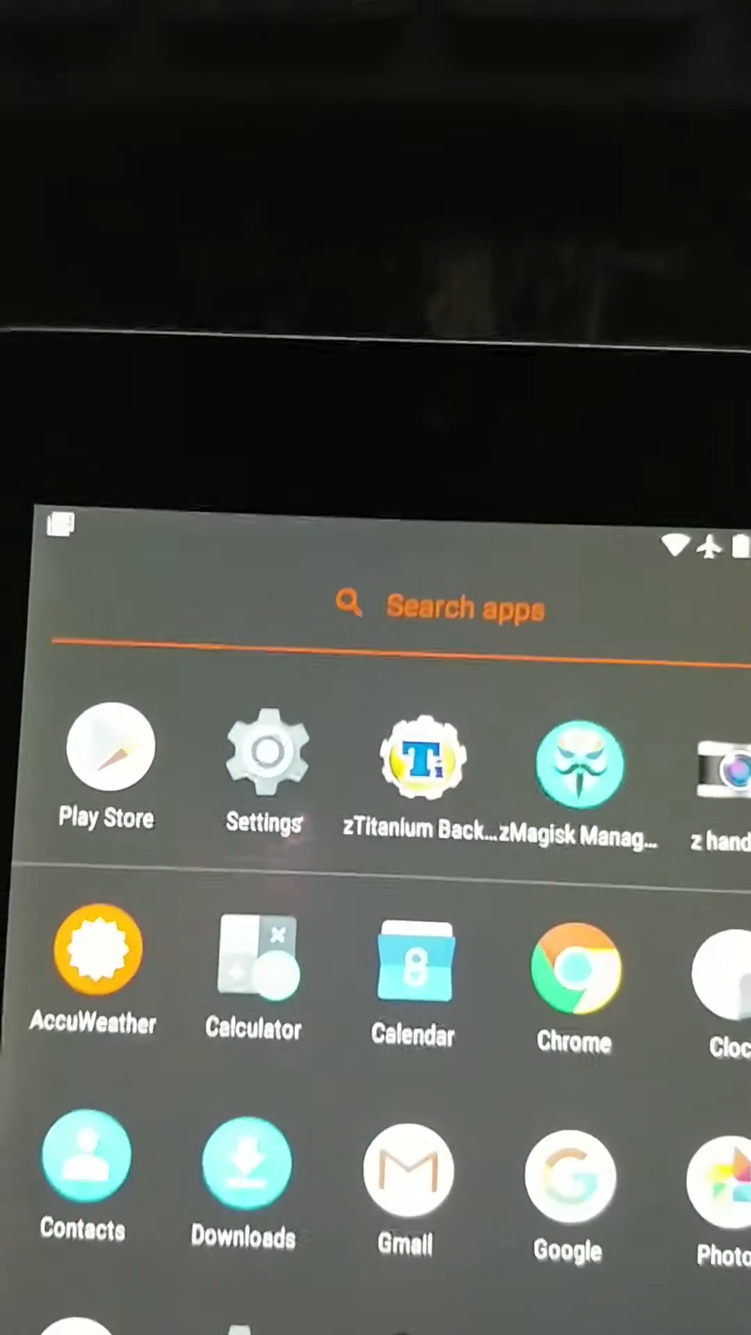